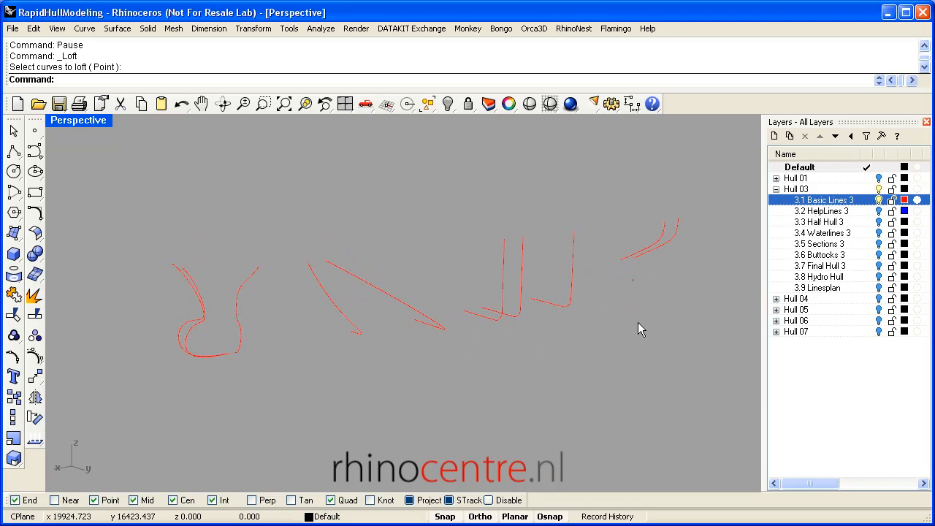
Make Hull 03's '3.1 Basic Lines 3' layer current and pick the first red curve for the loft
left_click(796, 178)
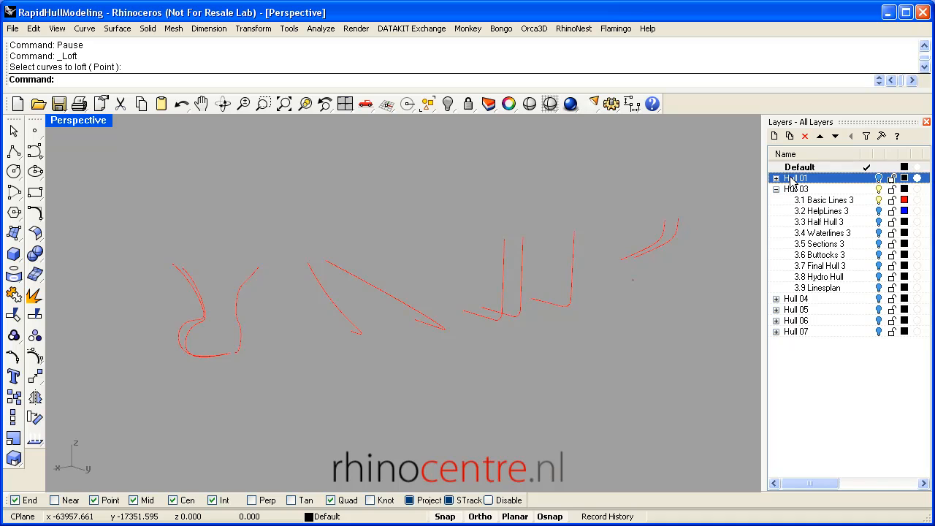
left_click(797, 189)
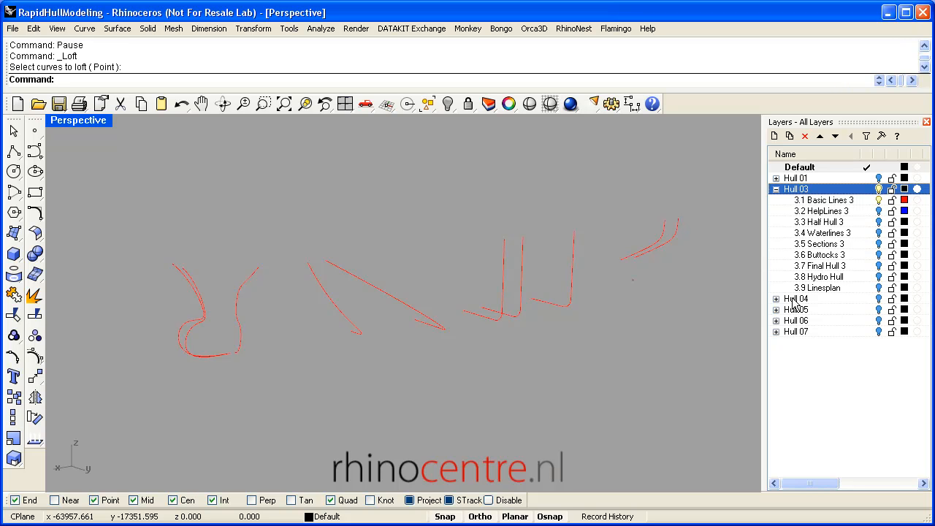
left_click(794, 308)
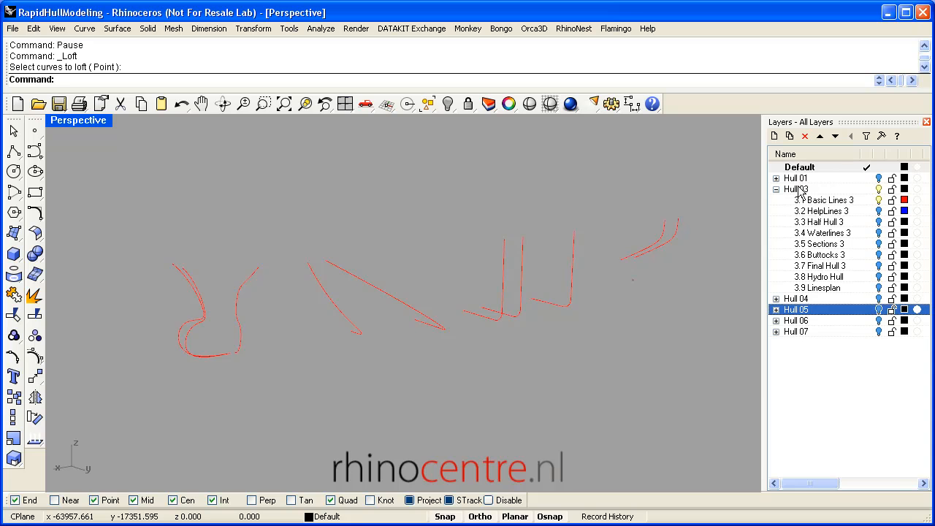
left_click(794, 188)
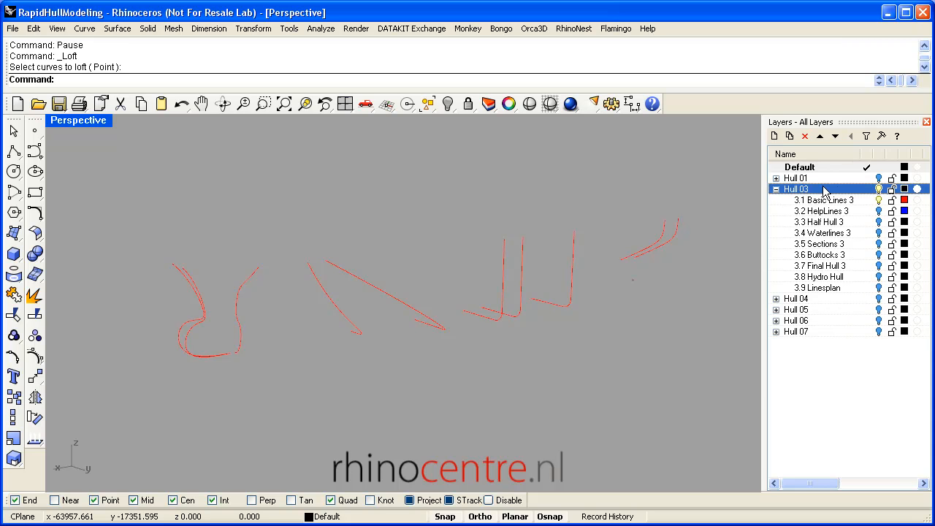
left_click(824, 199)
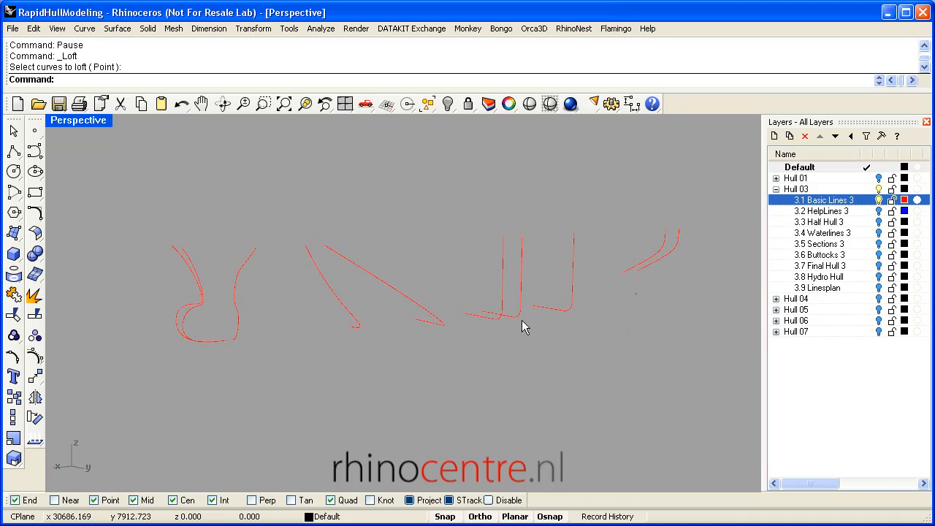
left_click(502, 300)
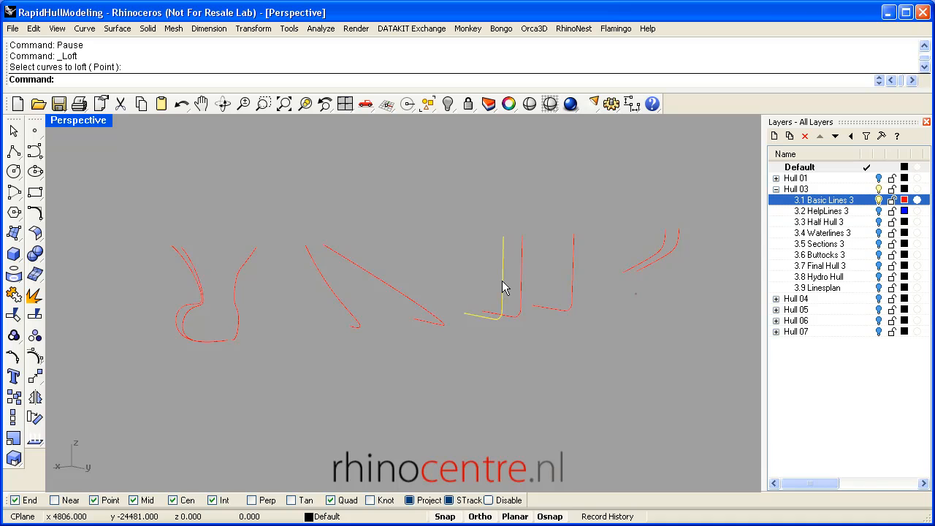
mouse_move(522, 276)
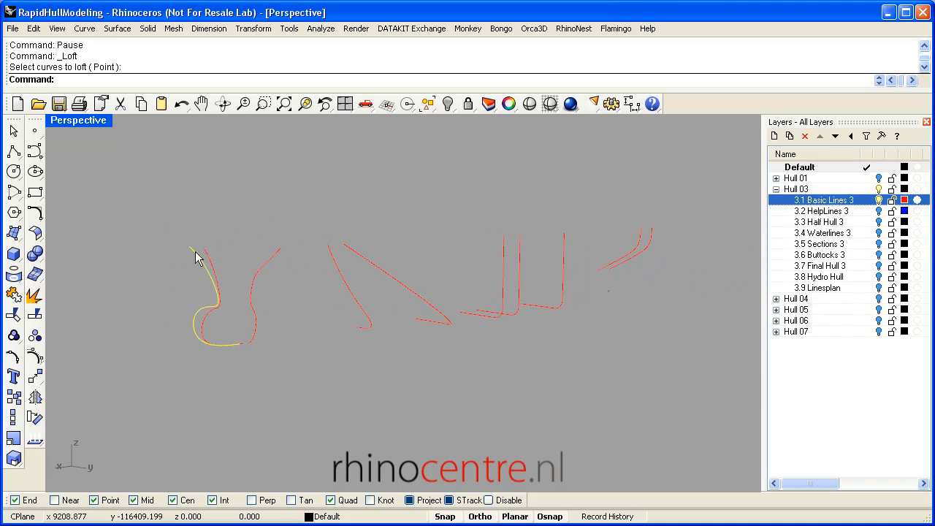
mouse_move(190, 255)
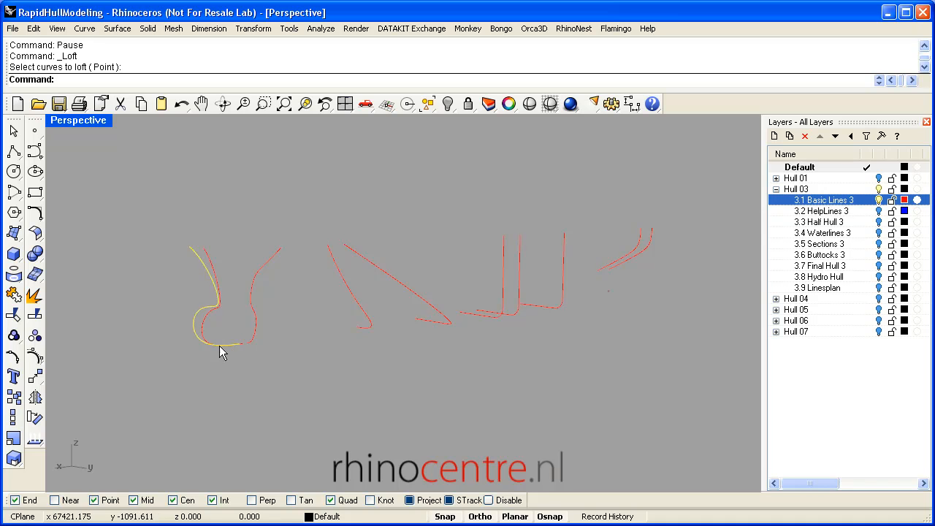
mouse_move(278, 349)
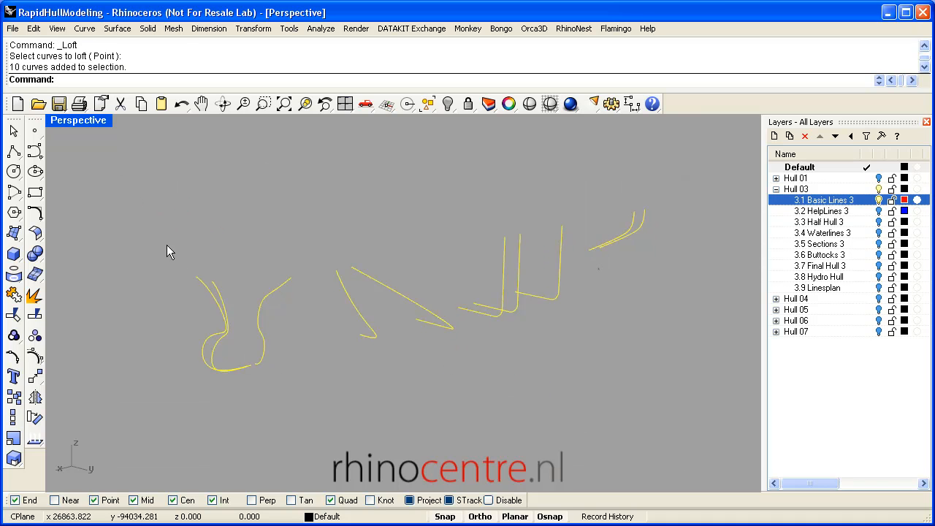
Complete the ten-curve selection so Loft Options opens with a previewed hull surface
left_click(84, 28)
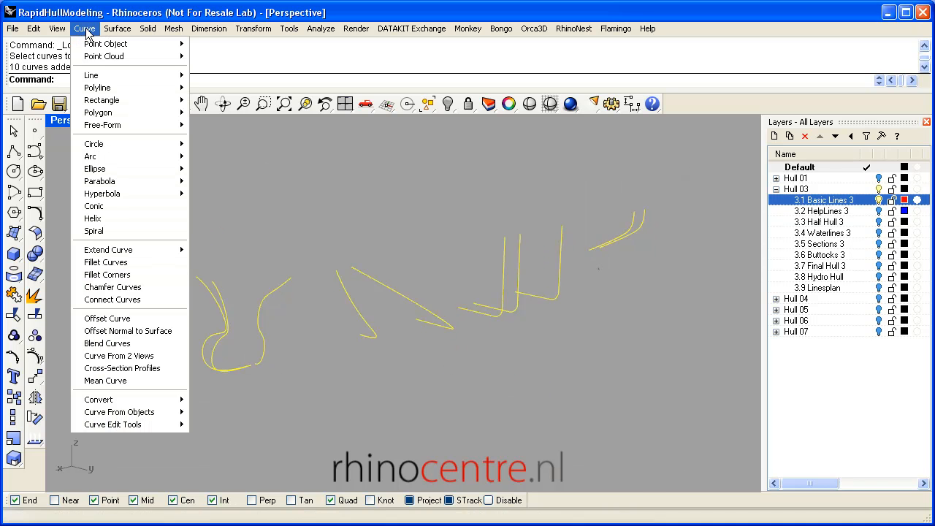
left_click(117, 28)
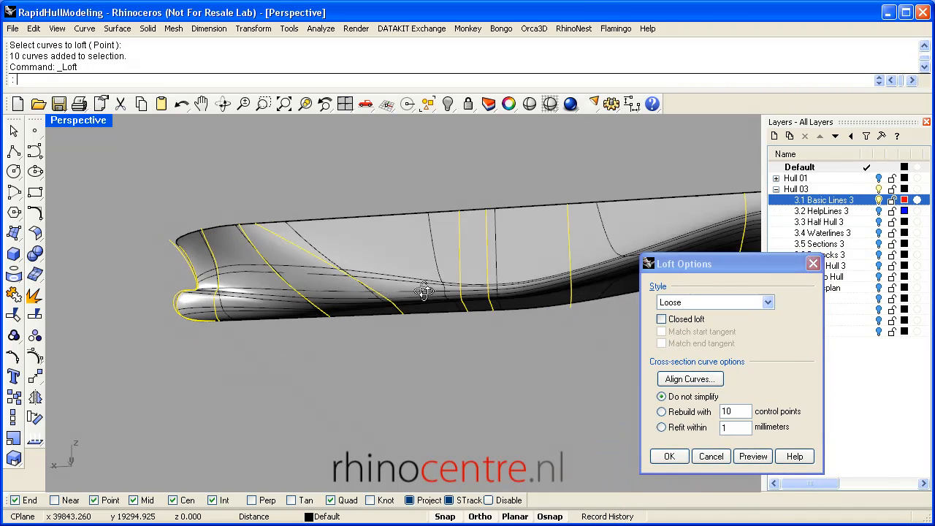
Inspect the preview, keep Loose style, choose Do not simplify, and confirm the loft
left_click_drag(424, 292, 350, 284)
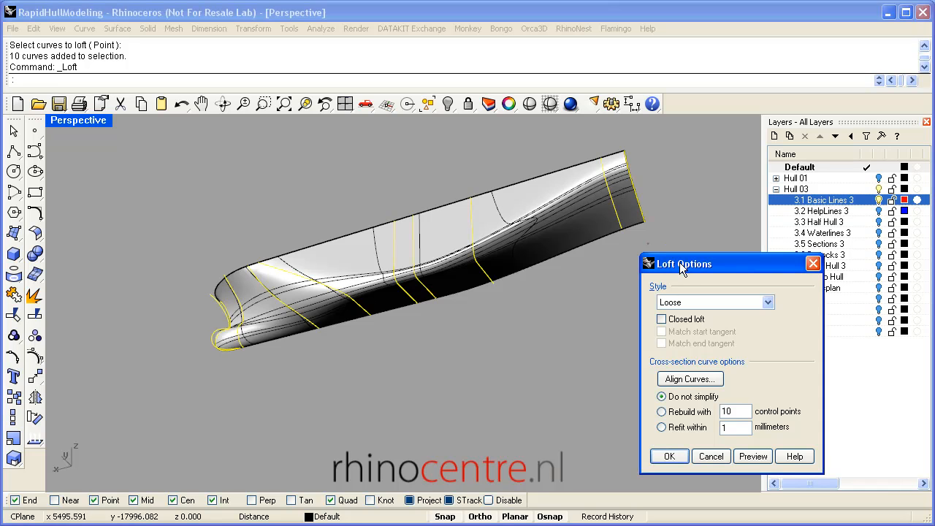
mouse_move(681, 279)
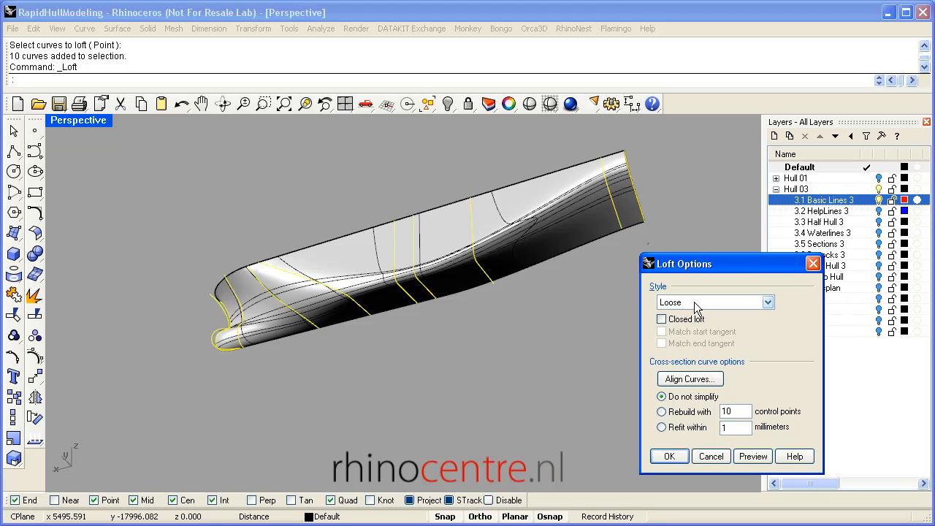
left_click(766, 302)
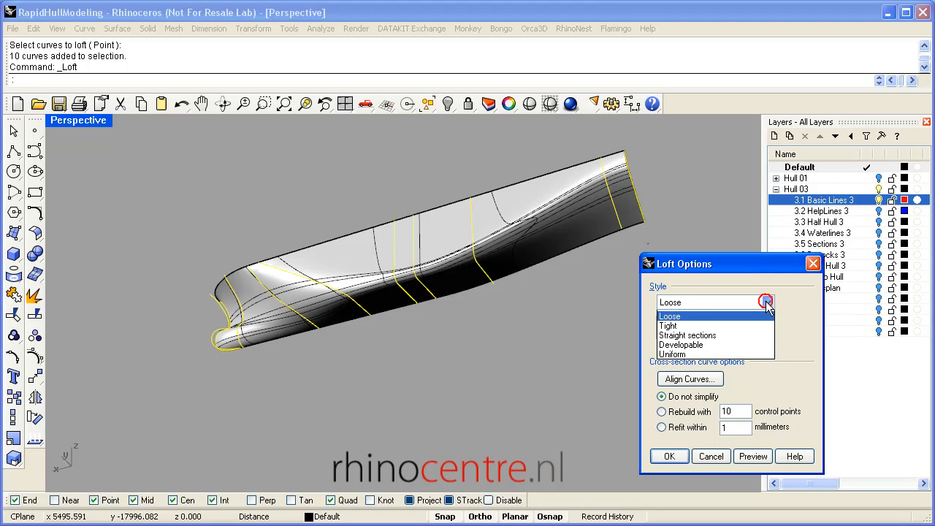
left_click(671, 302)
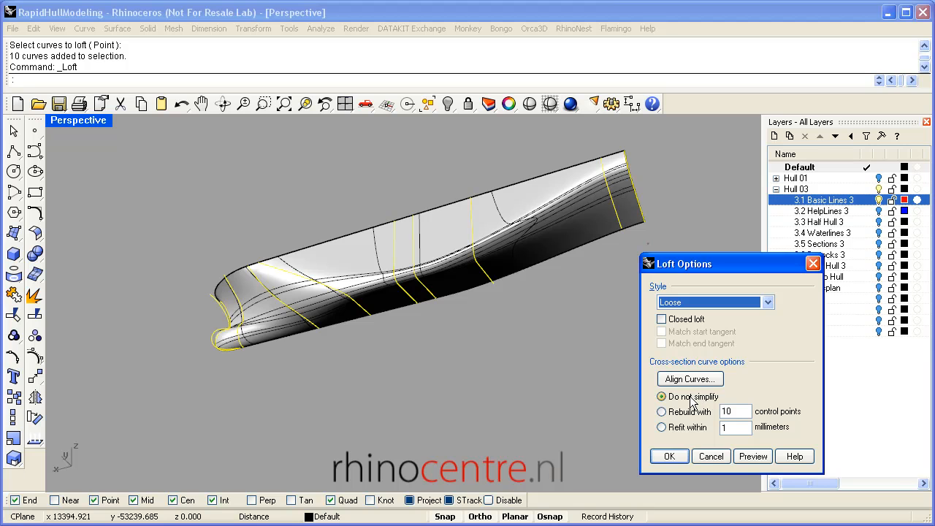
left_click(668, 456)
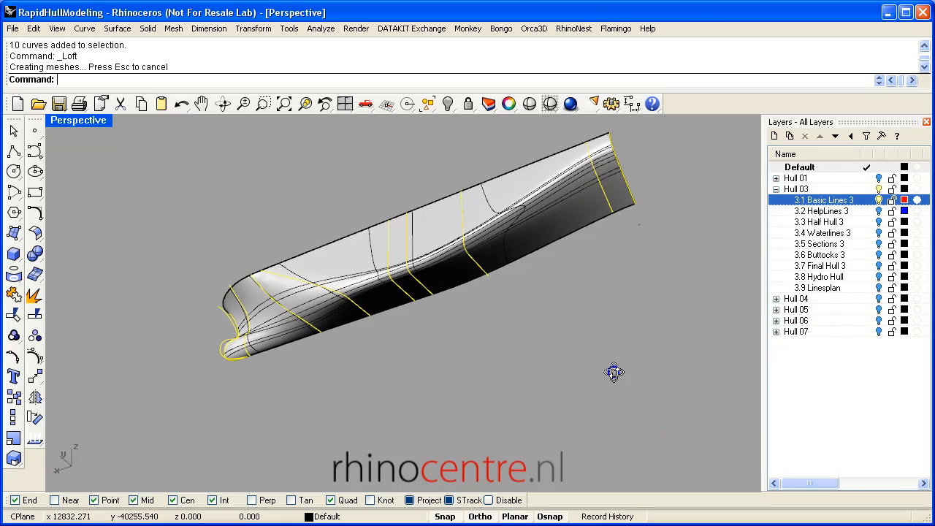